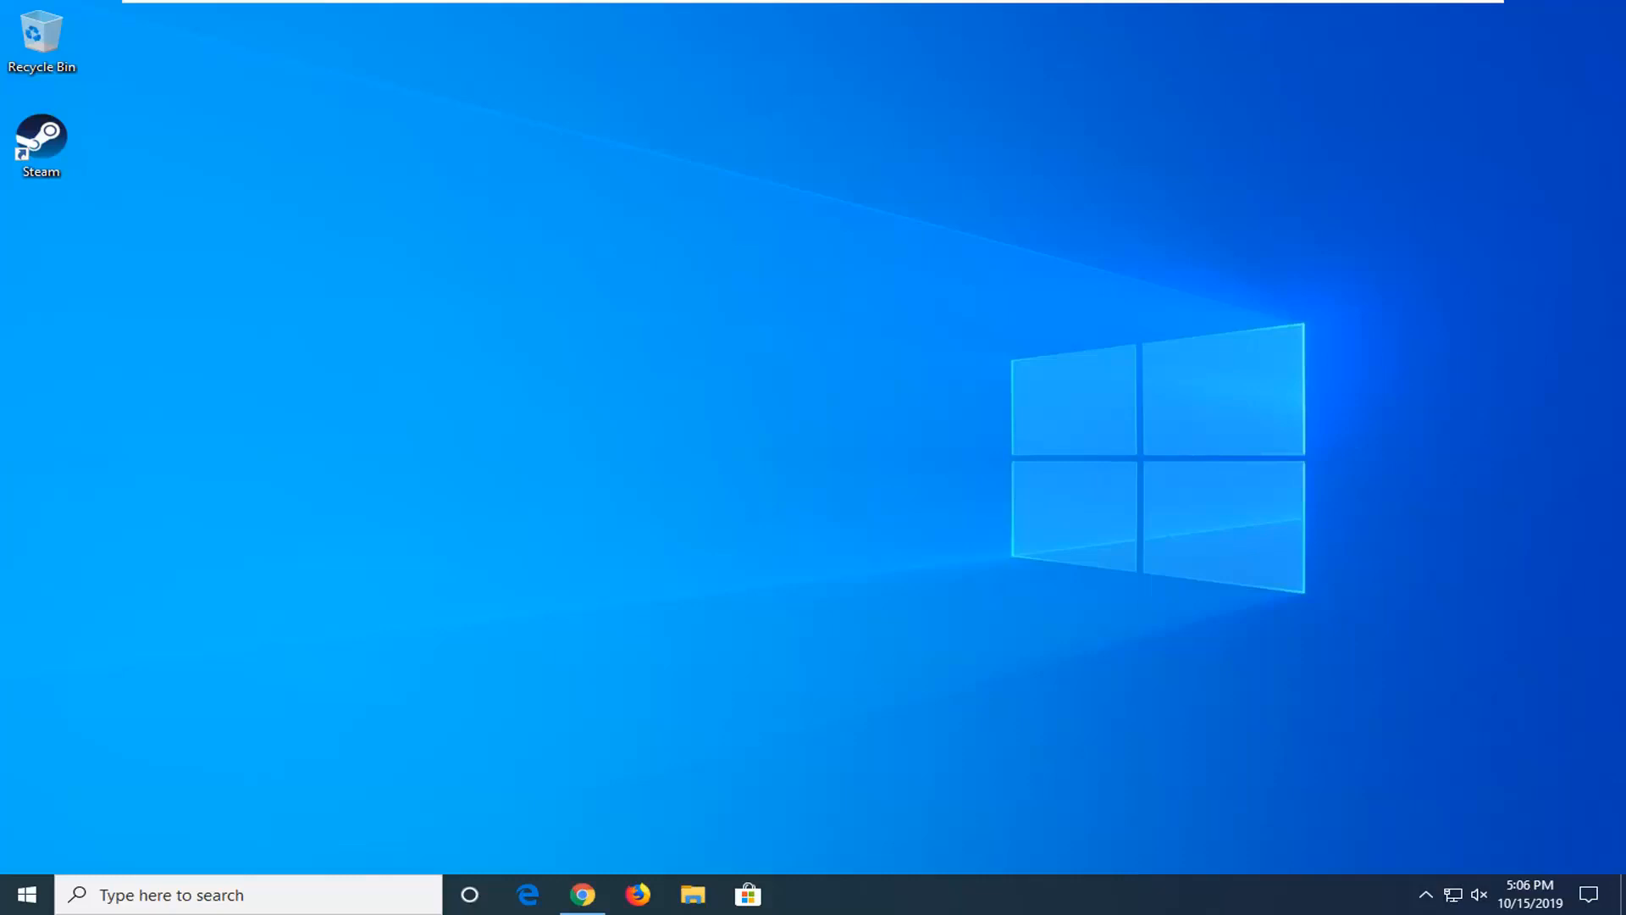
# Search 'steam' from the Start menu and open the Steam shortcut's file location
pyautogui.click(25, 894)
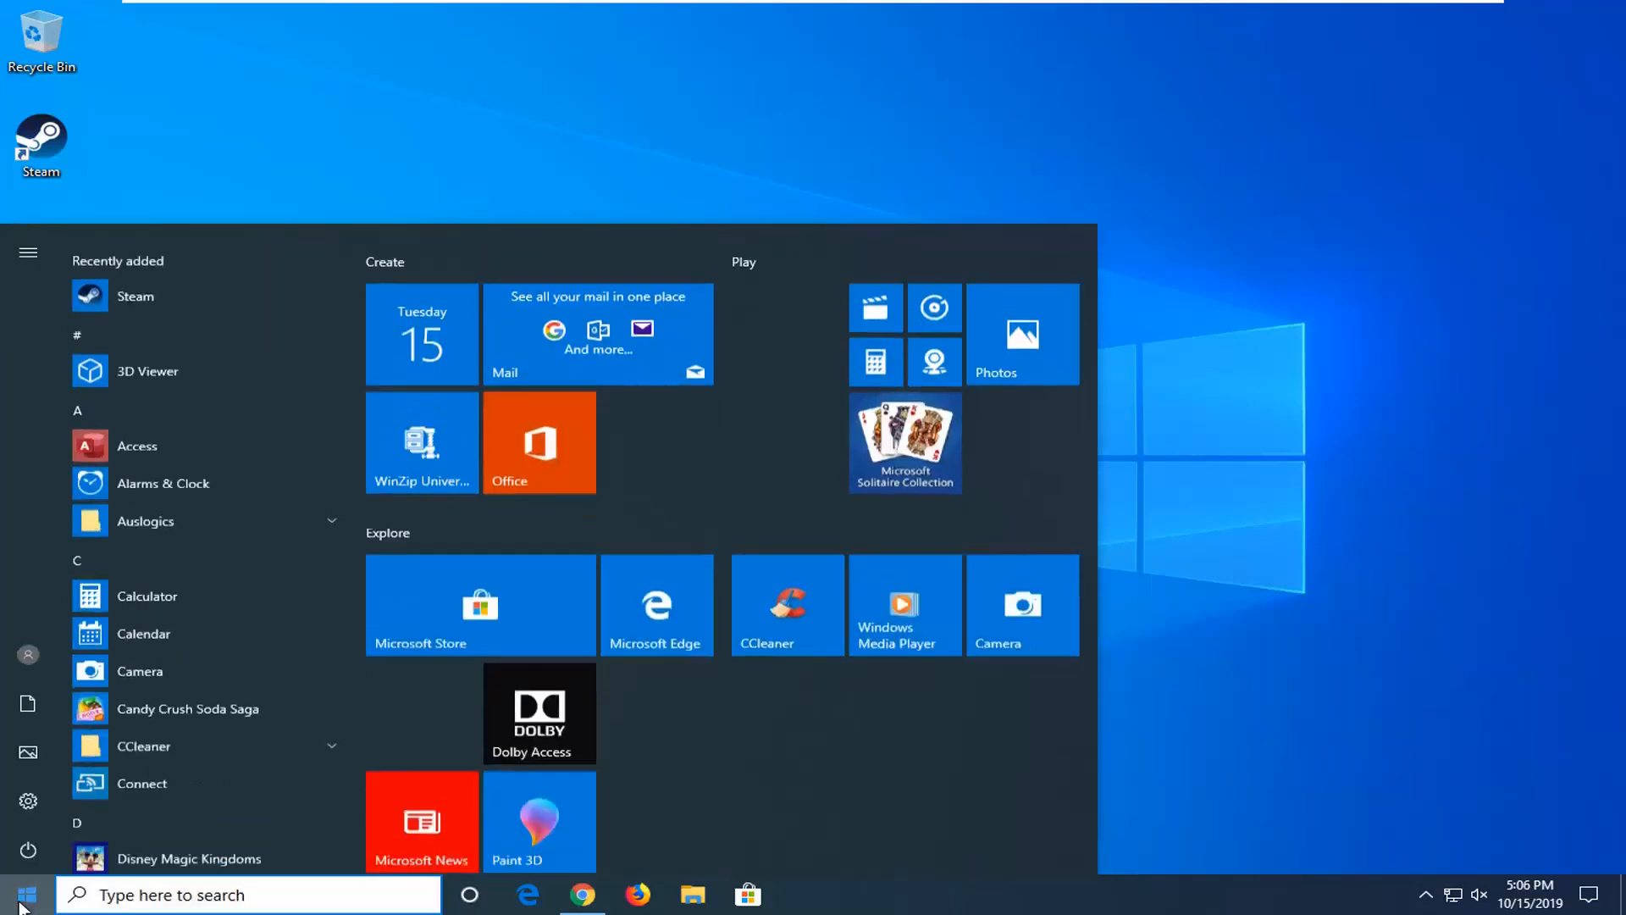
pyautogui.write('steam')
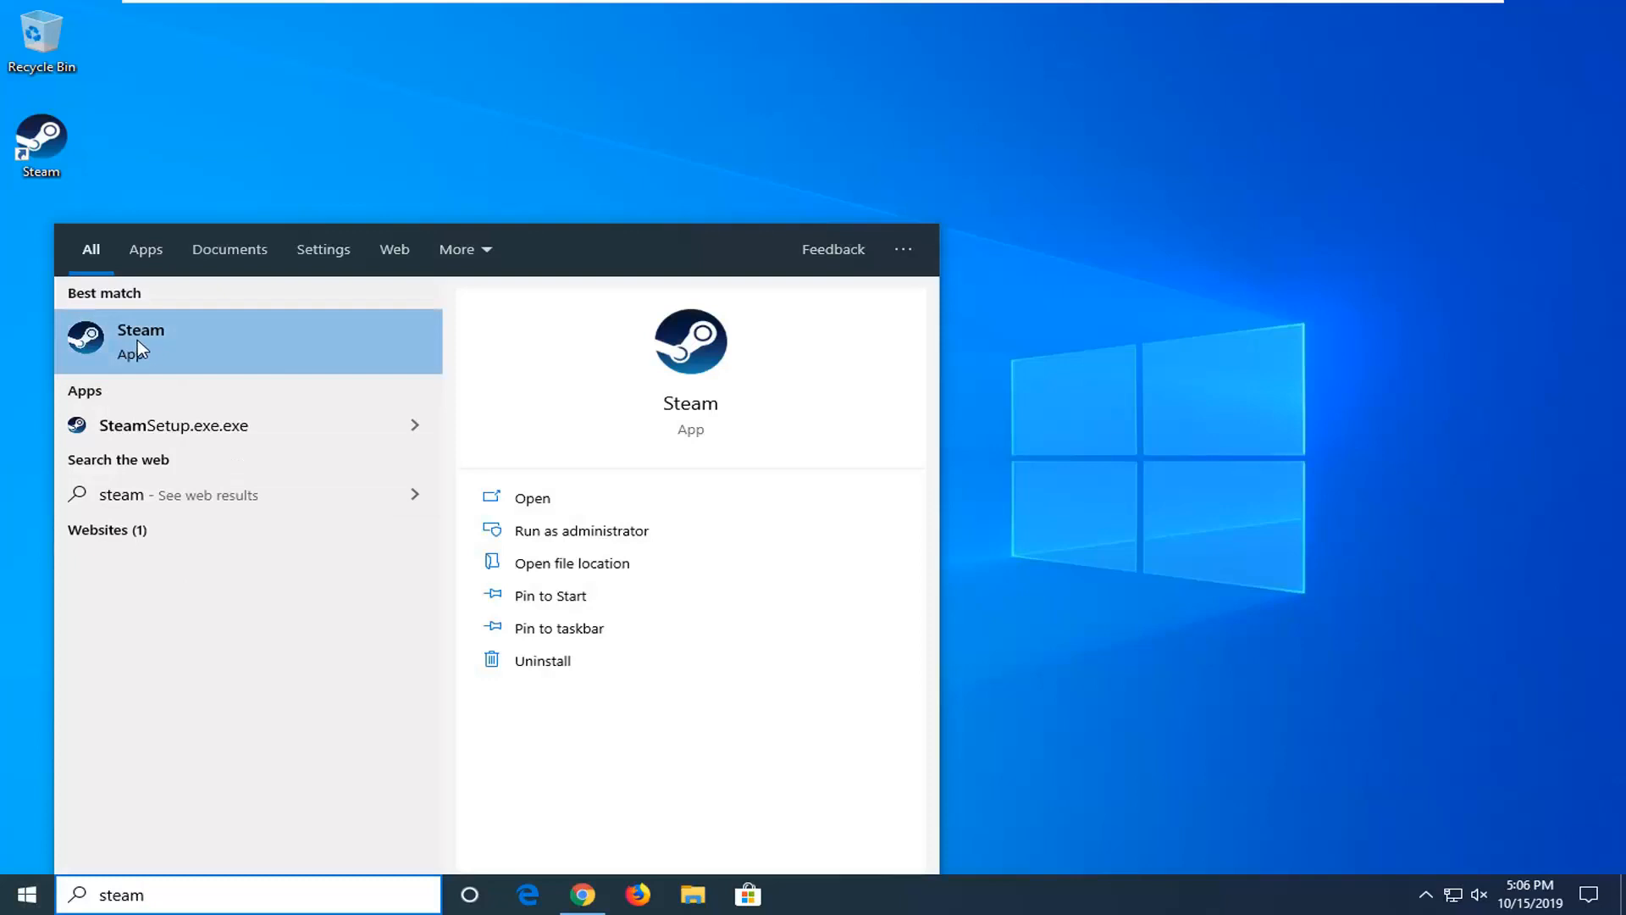
pyautogui.rightClick(139, 341)
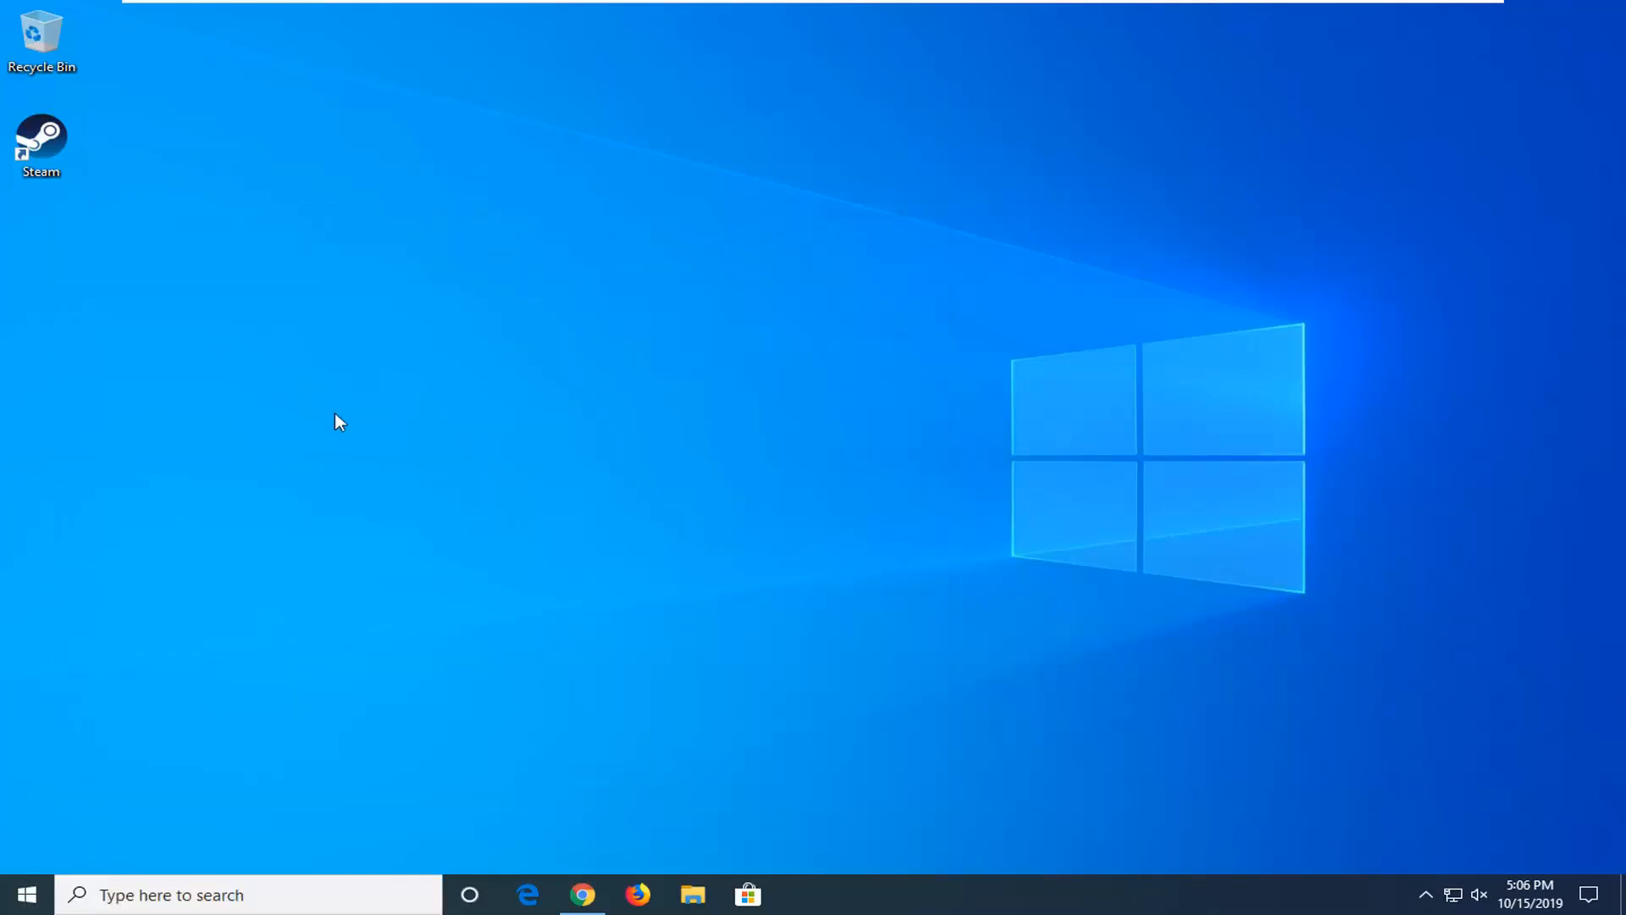
pyautogui.click(693, 895)
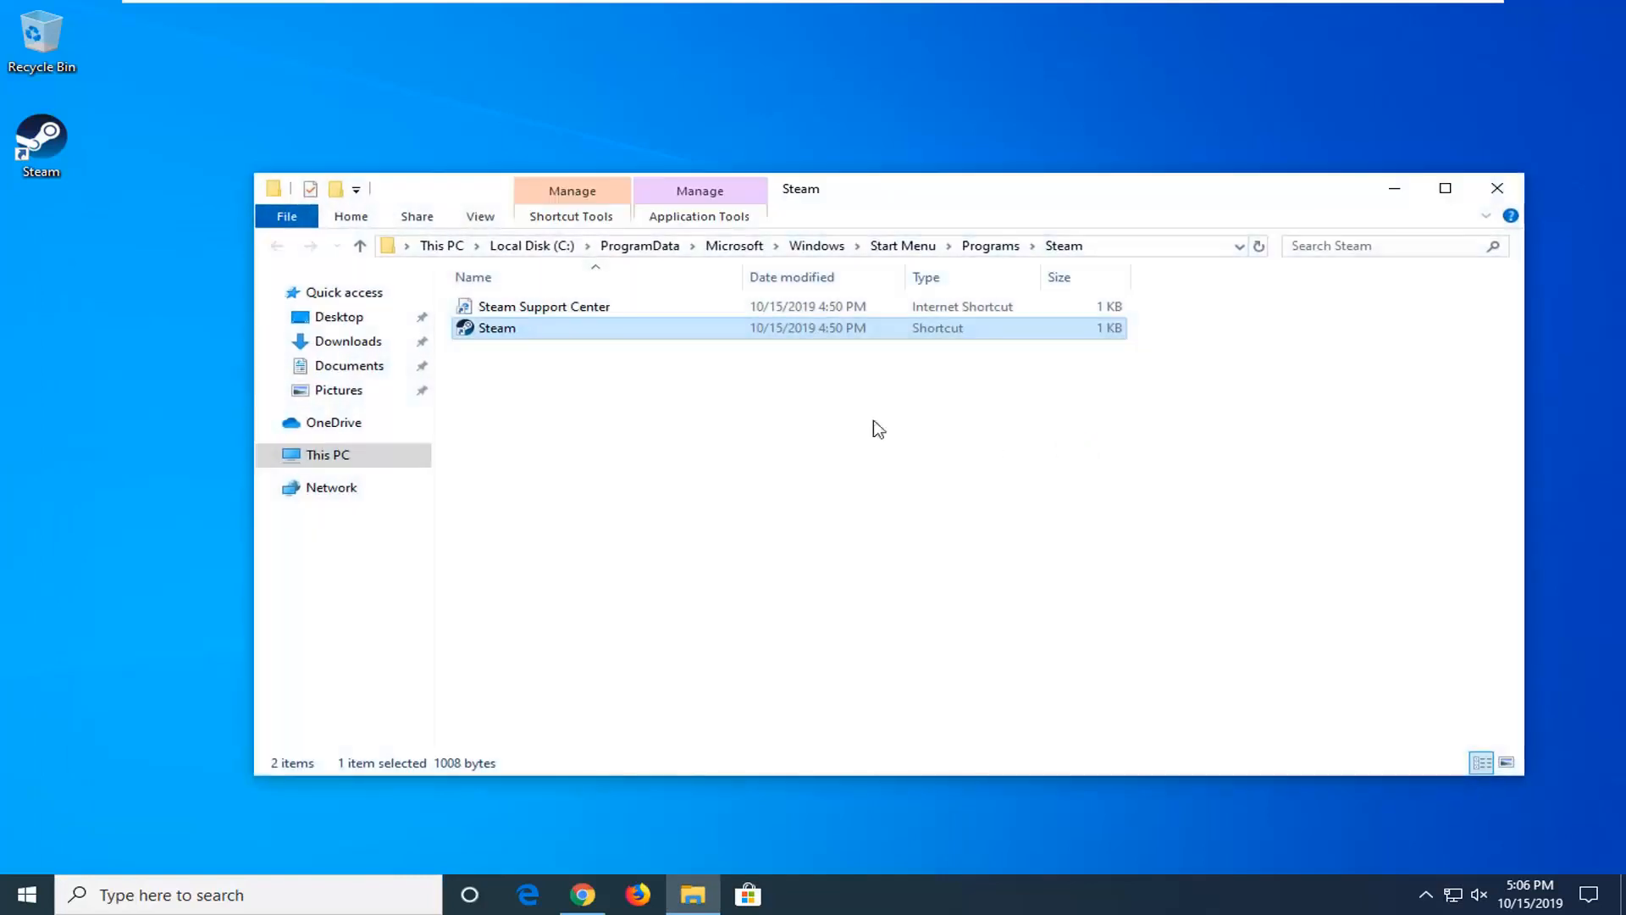
# Open Properties for the Steam shortcut in the Programs folder
pyautogui.rightClick(495, 328)
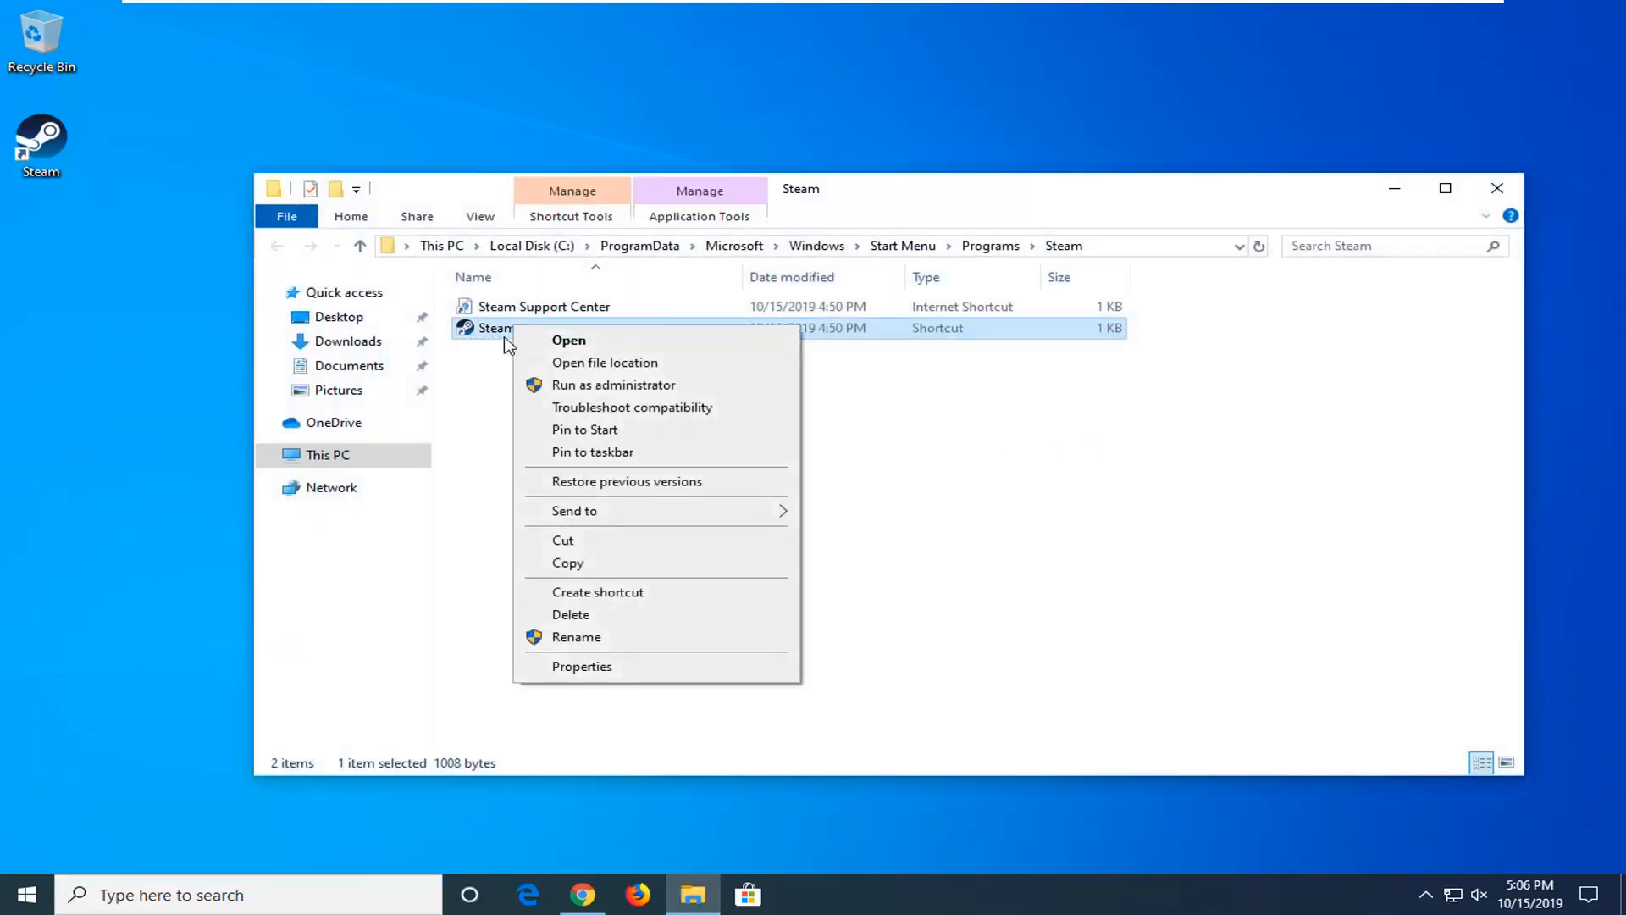
pyautogui.click(582, 665)
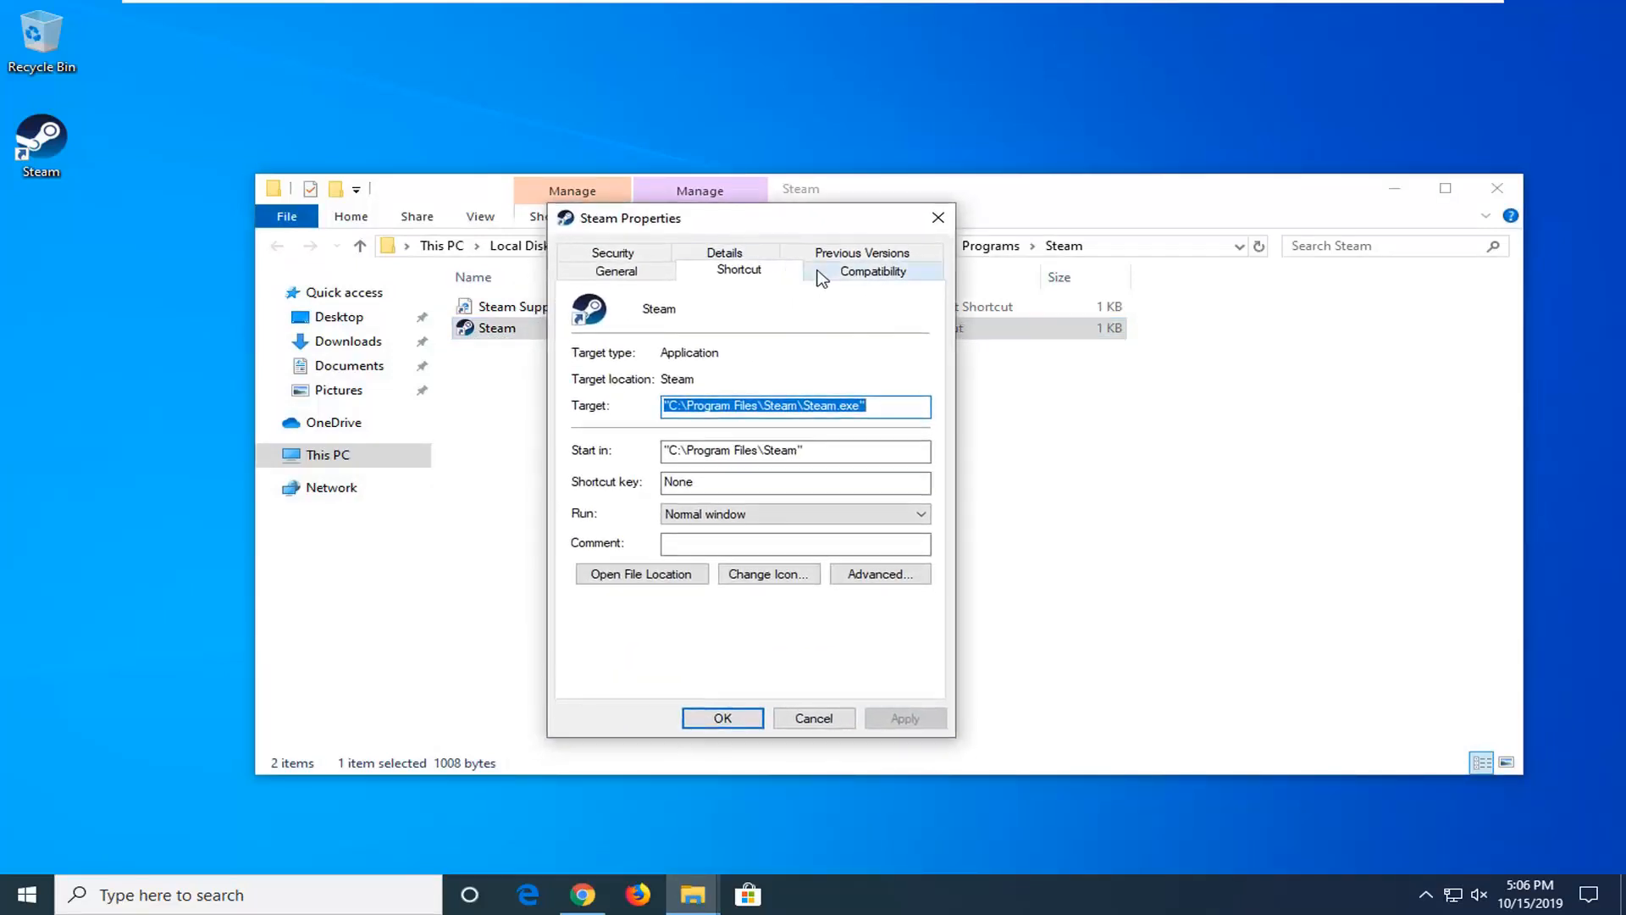
# On the Compatibility tab, tick 'Run this program as an administrator'
pyautogui.click(872, 271)
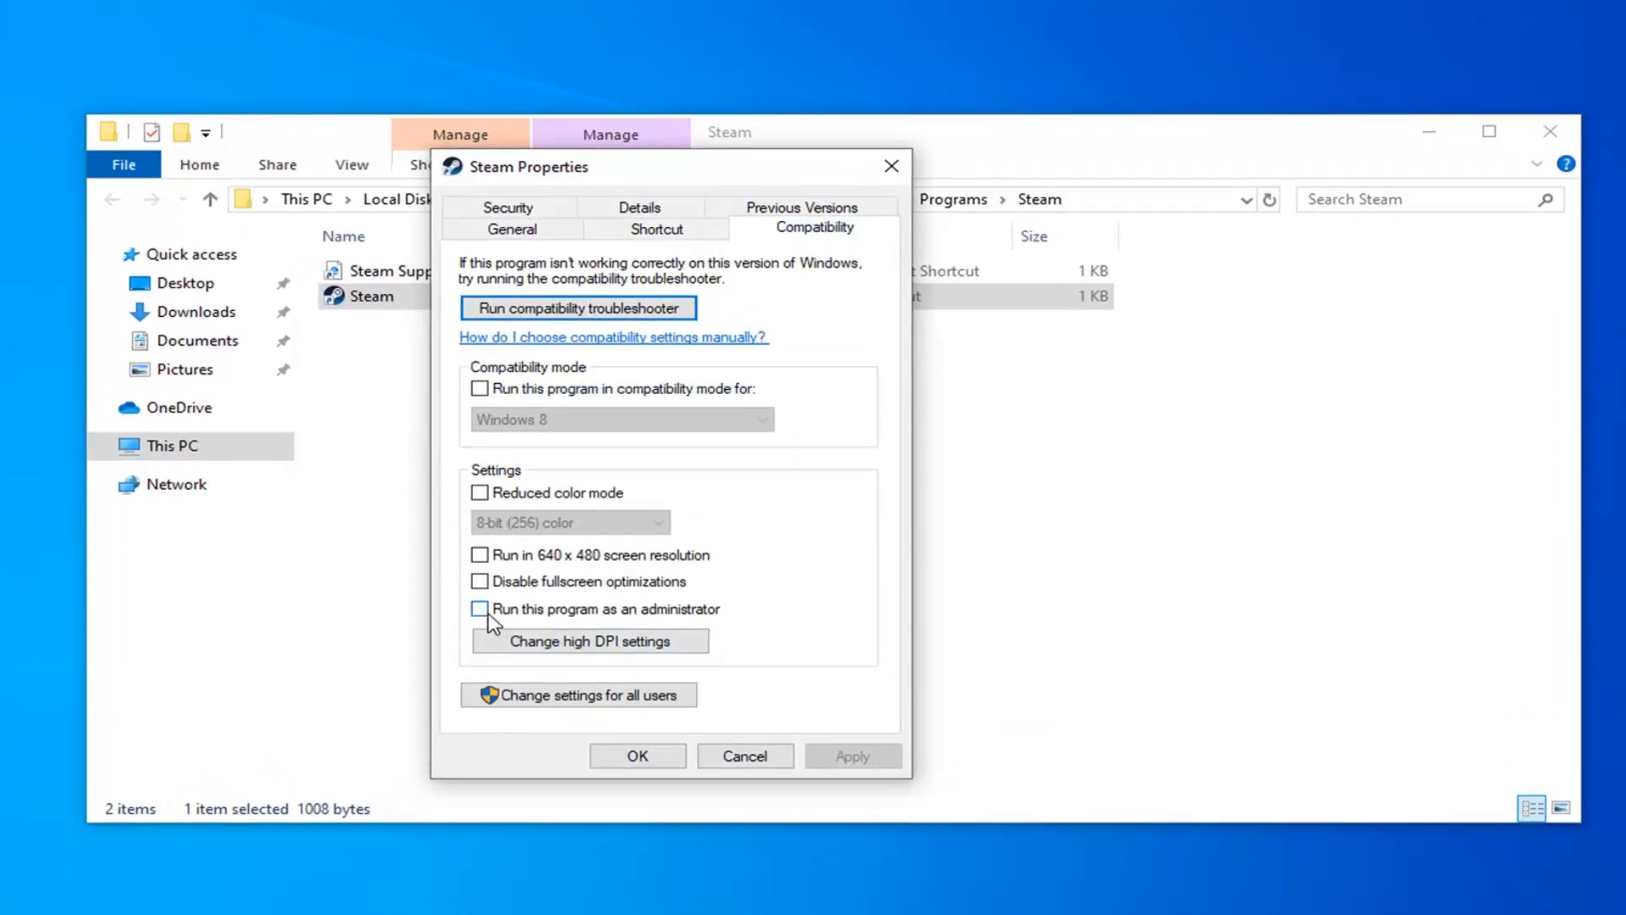
pyautogui.click(480, 609)
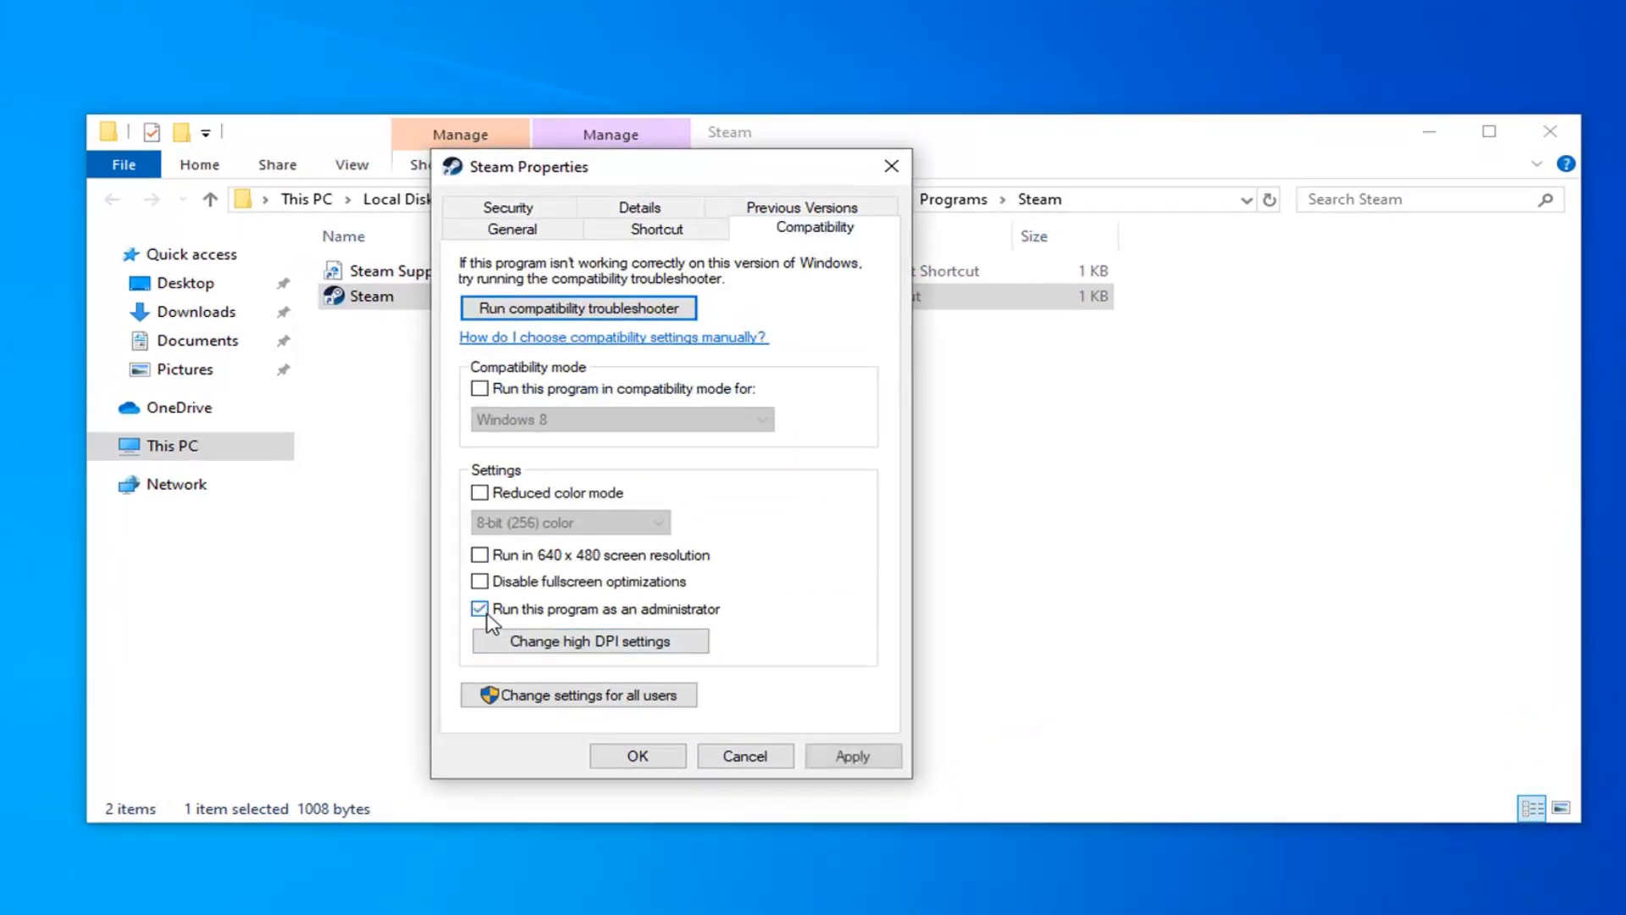